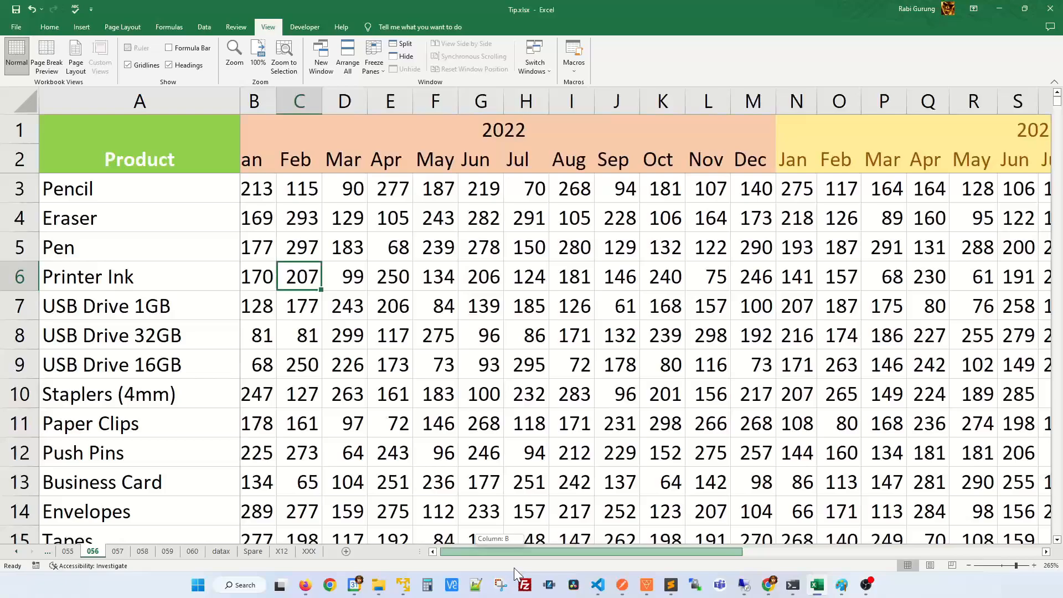
Step: Scroll the sales sheet, open the View tab, and select then deselect column A
scroll("left", 3)
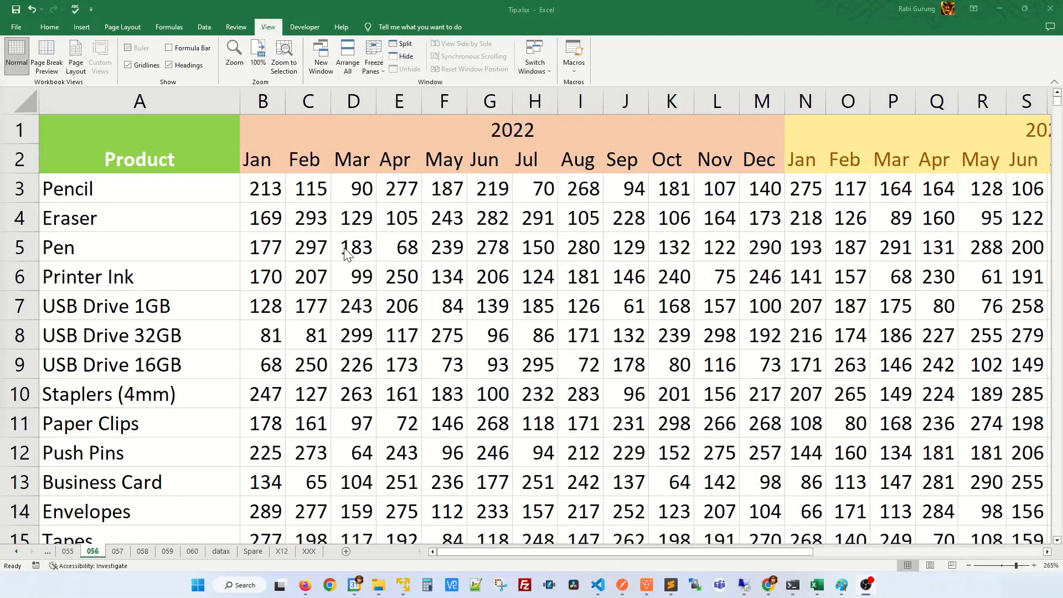
mouse_move(471, 543)
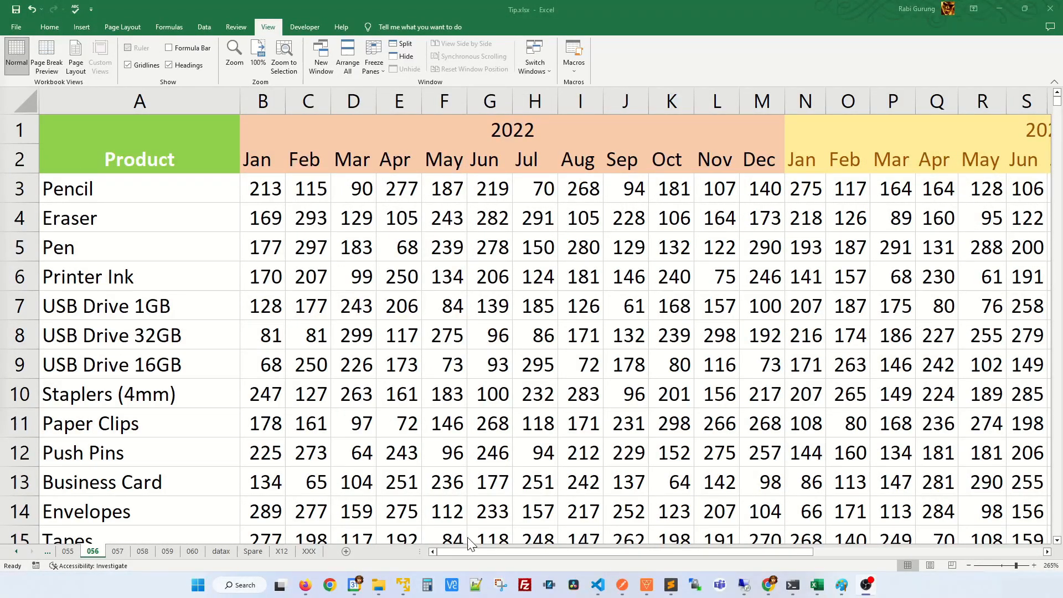
left_click(262, 188)
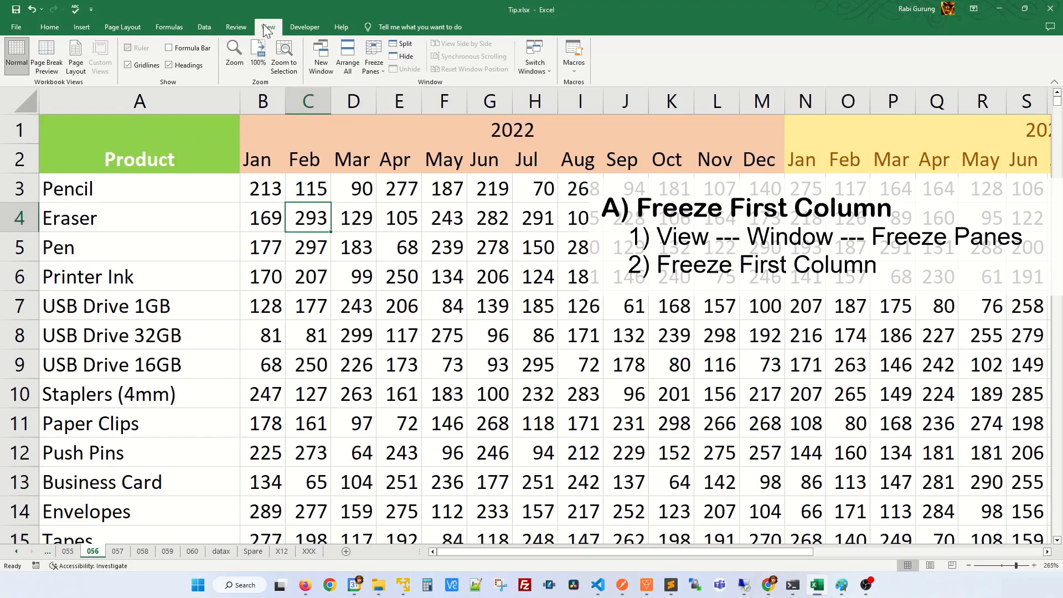
left_click(373, 56)
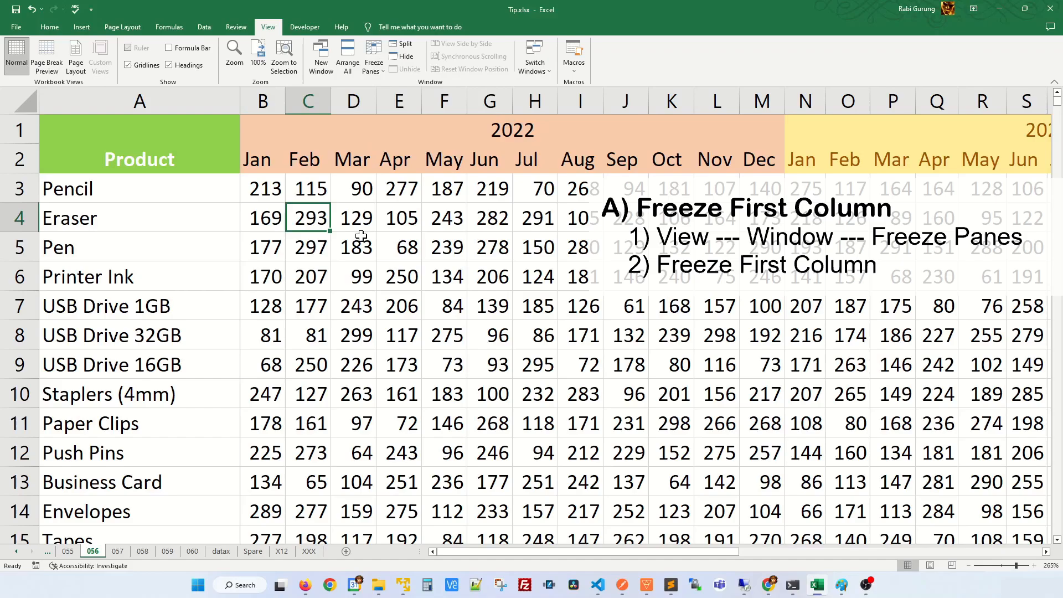
left_click(139, 101)
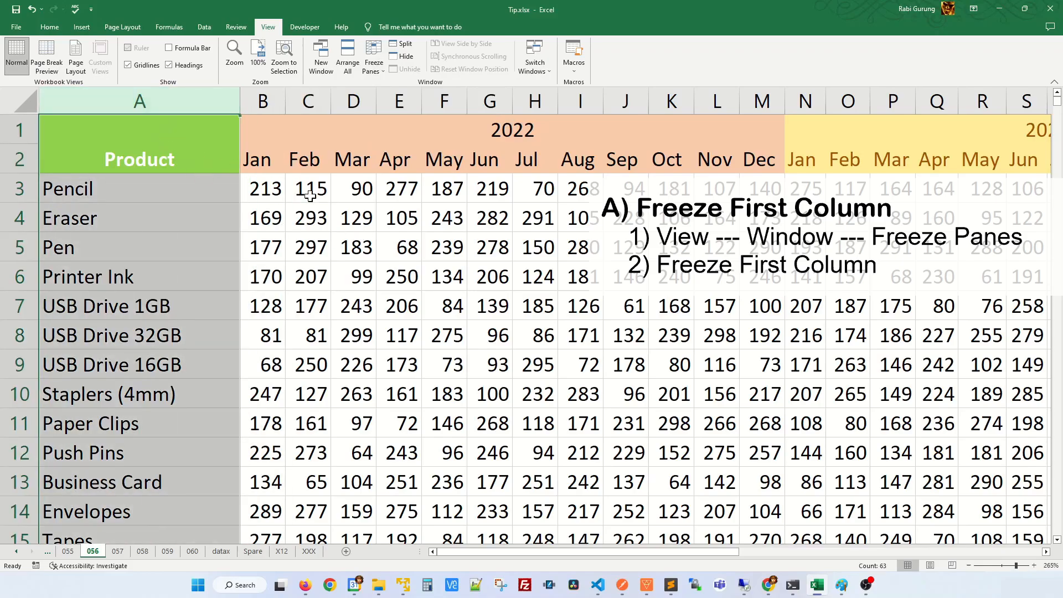
left_click(353, 247)
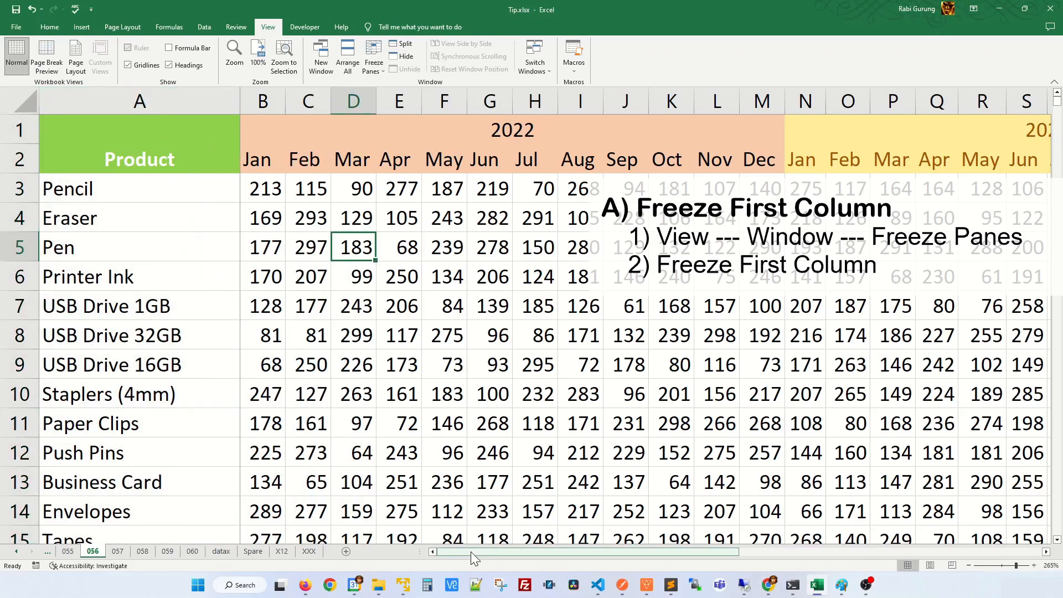
left_click_drag(475, 552, 496, 552)
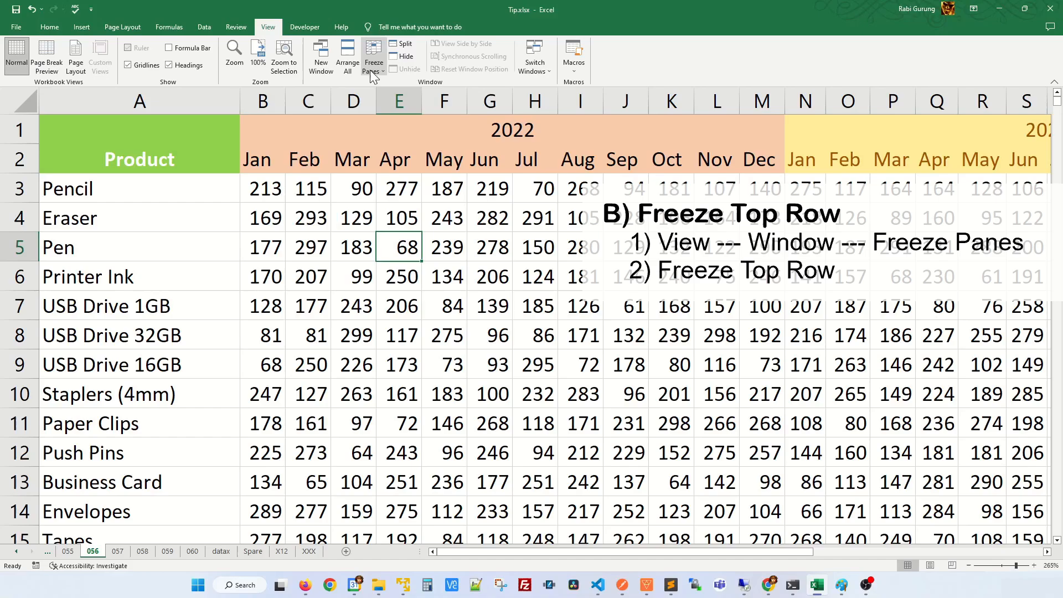
Step: Freeze the top row of the sales sheet with Freeze Top Row
left_click(373, 55)
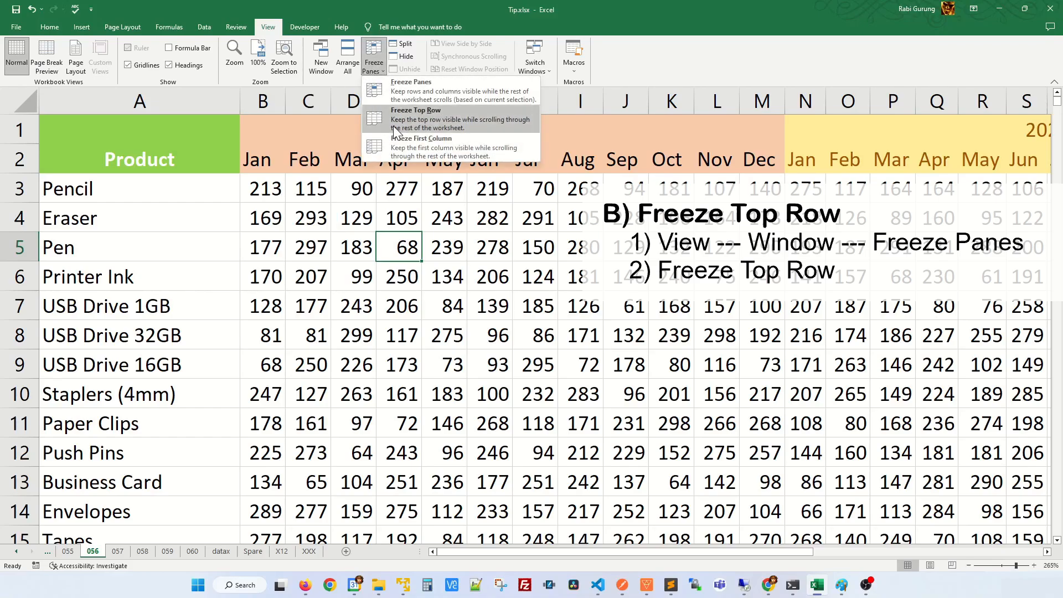
left_click(416, 119)
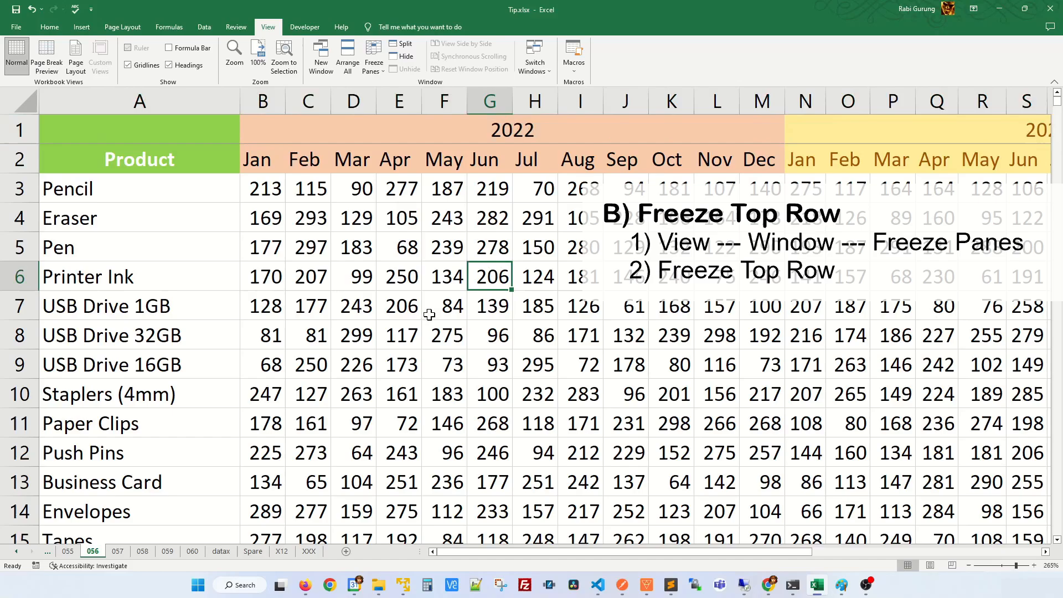
mouse_move(513, 405)
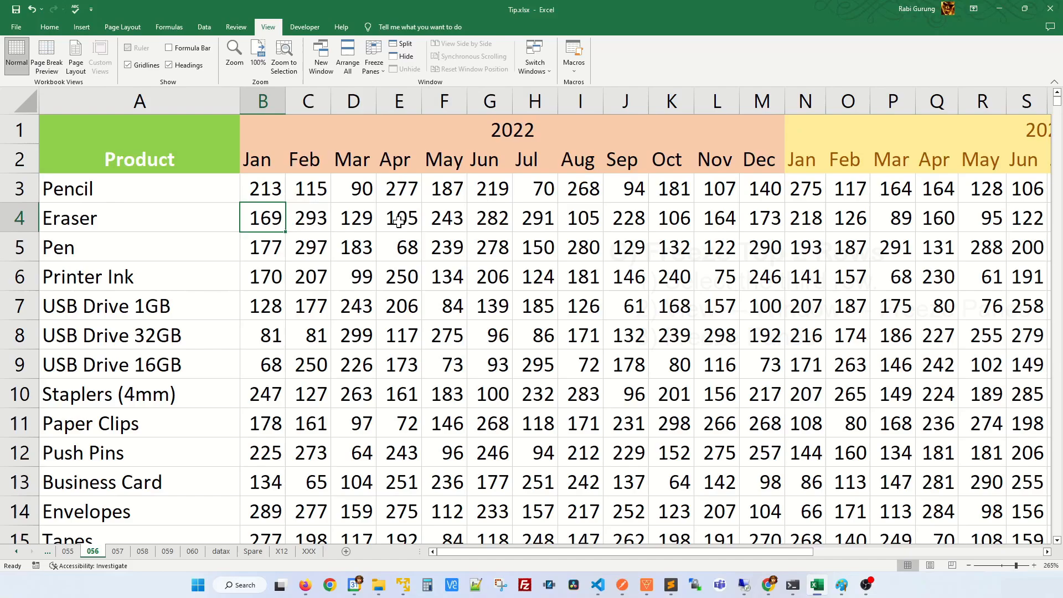
Step: Select row 3 and freeze the two heading rows above it via Freeze Panes
left_click(20, 189)
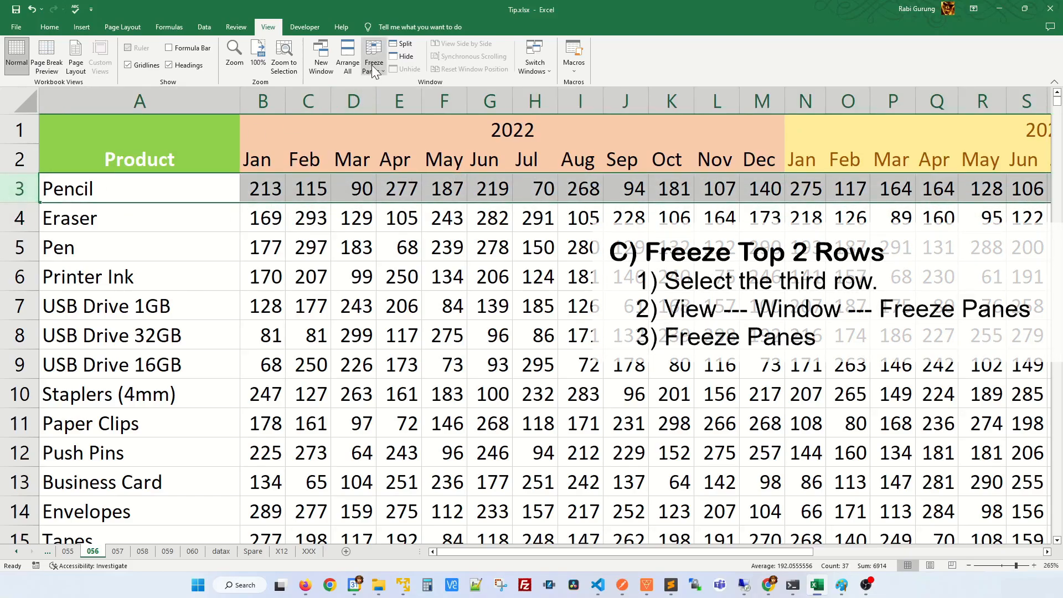
left_click(373, 56)
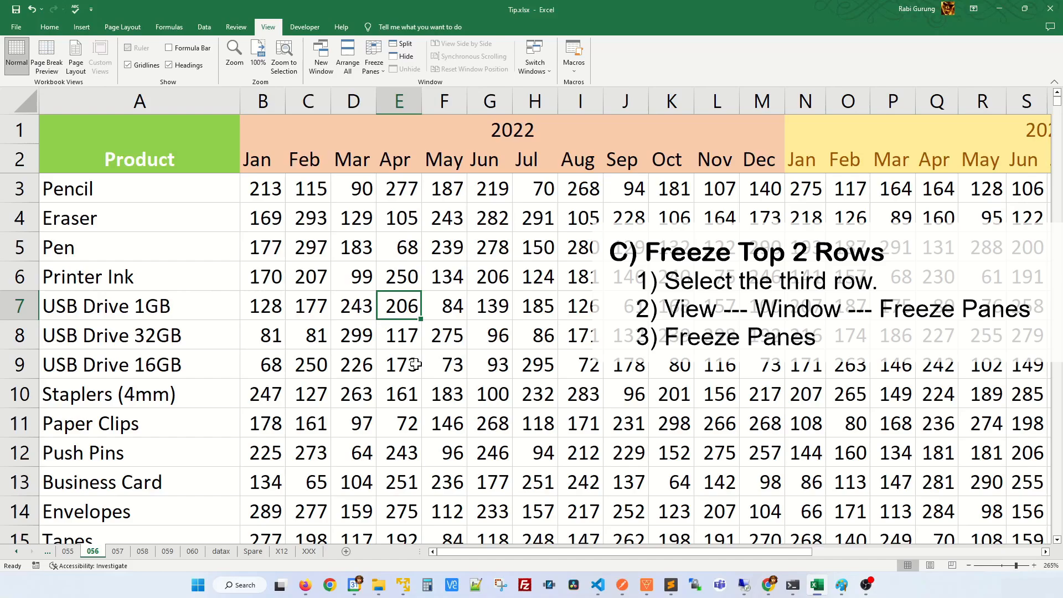
scroll("down", 3)
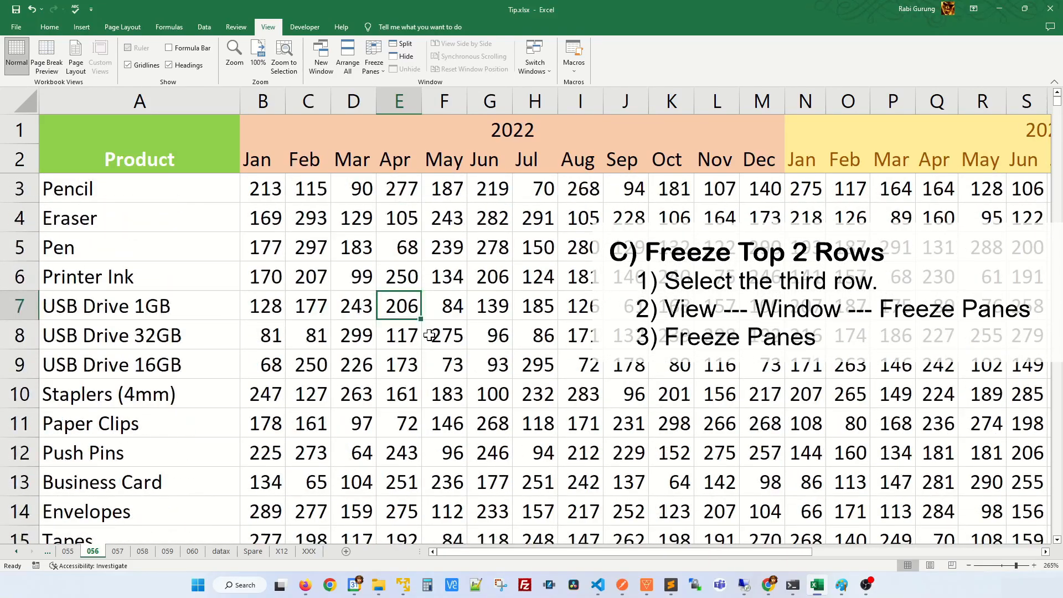
left_click(372, 58)
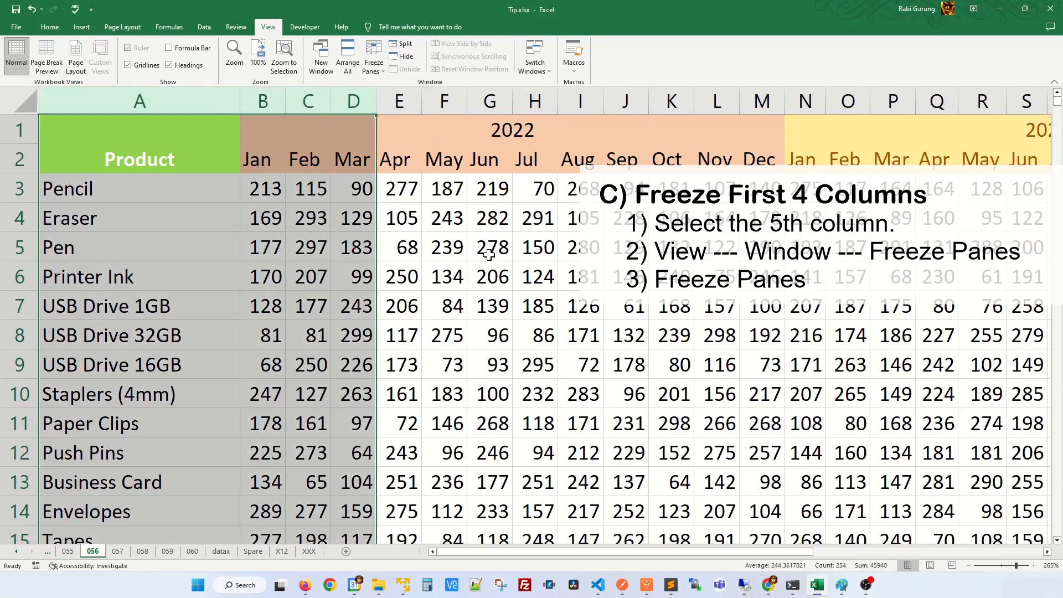
Step: Select column E and freeze columns A–D (Product, Jan, Feb, Mar) via Freeze Panes
left_click(398, 101)
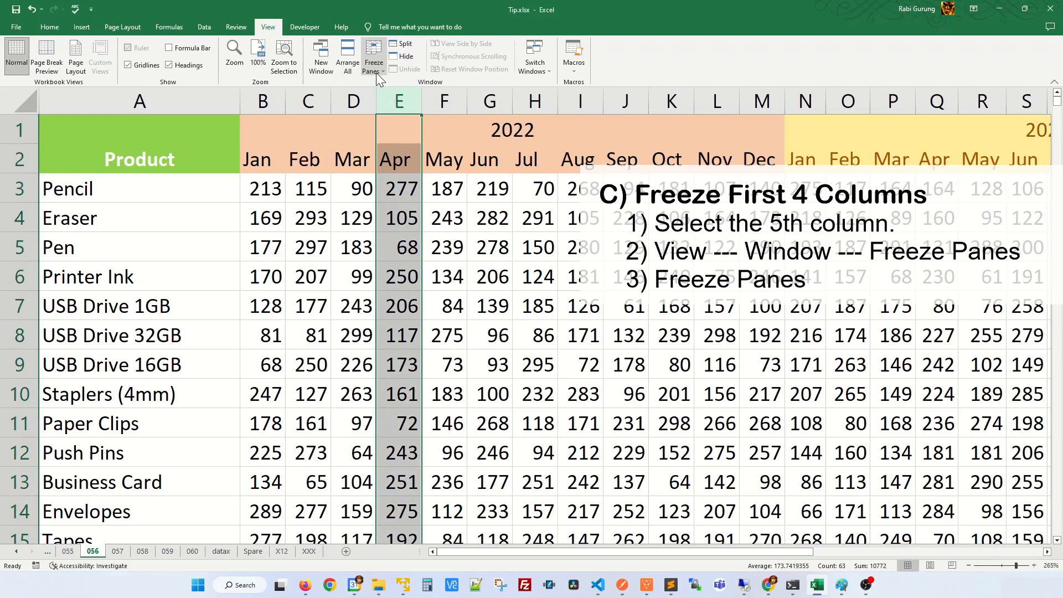
left_click(372, 55)
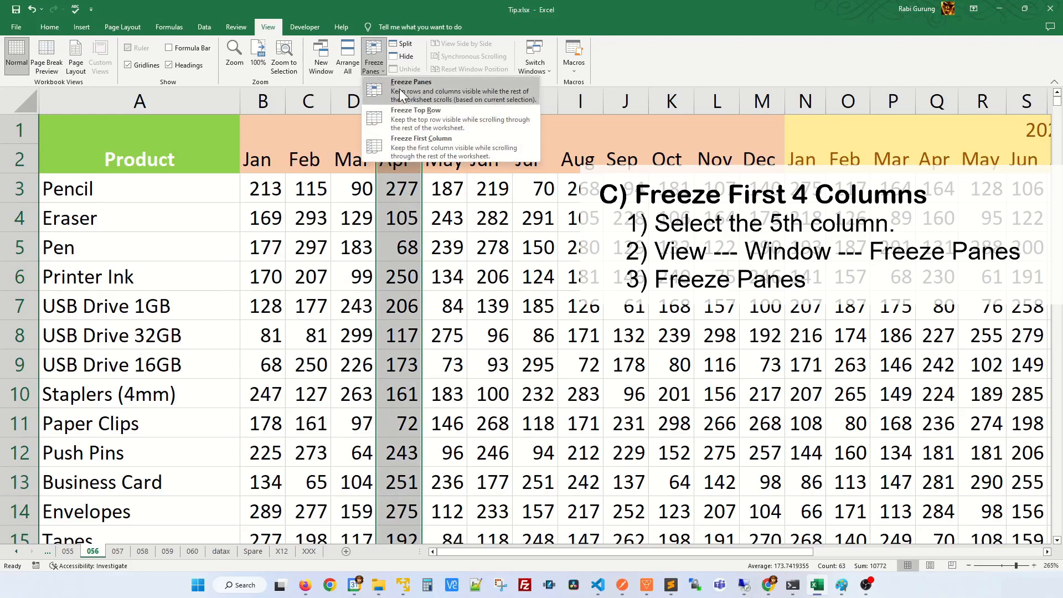
left_click(402, 90)
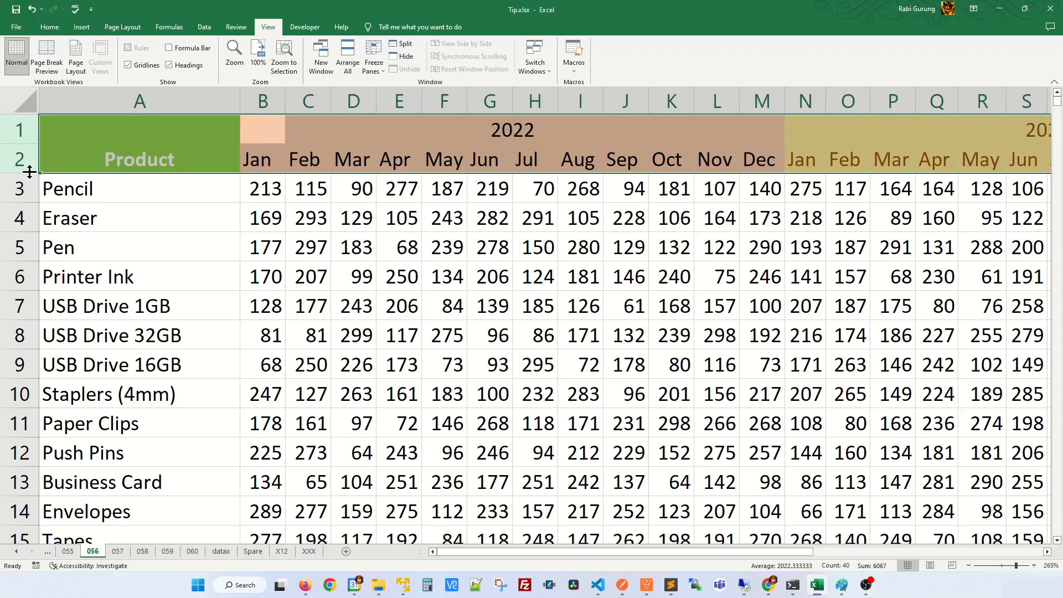
Step: Highlight the Product column and heading rows, then select cell B3 as the freeze point
left_click(139, 101)
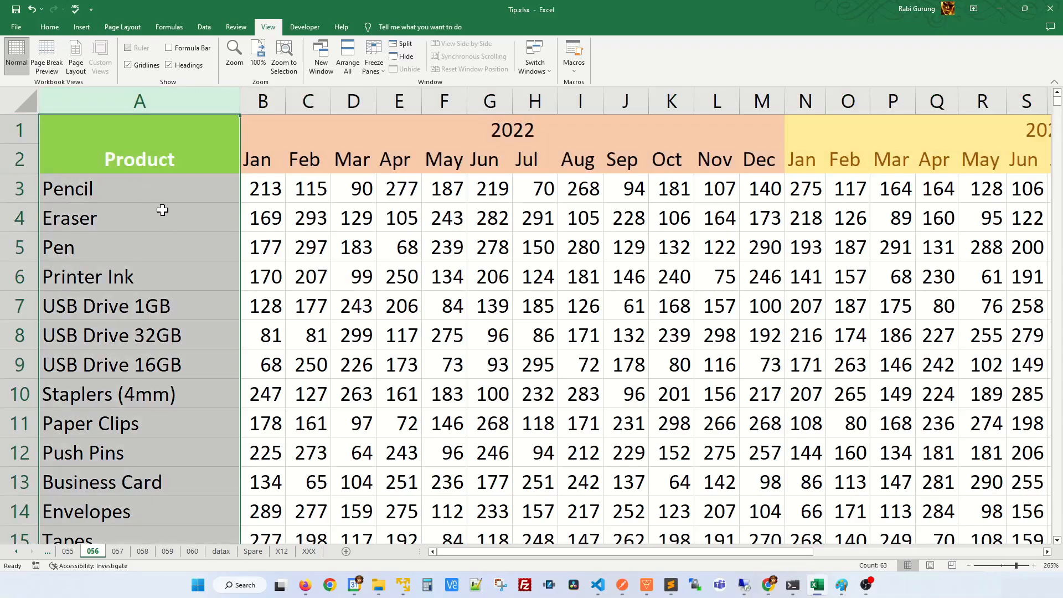
left_click(353, 247)
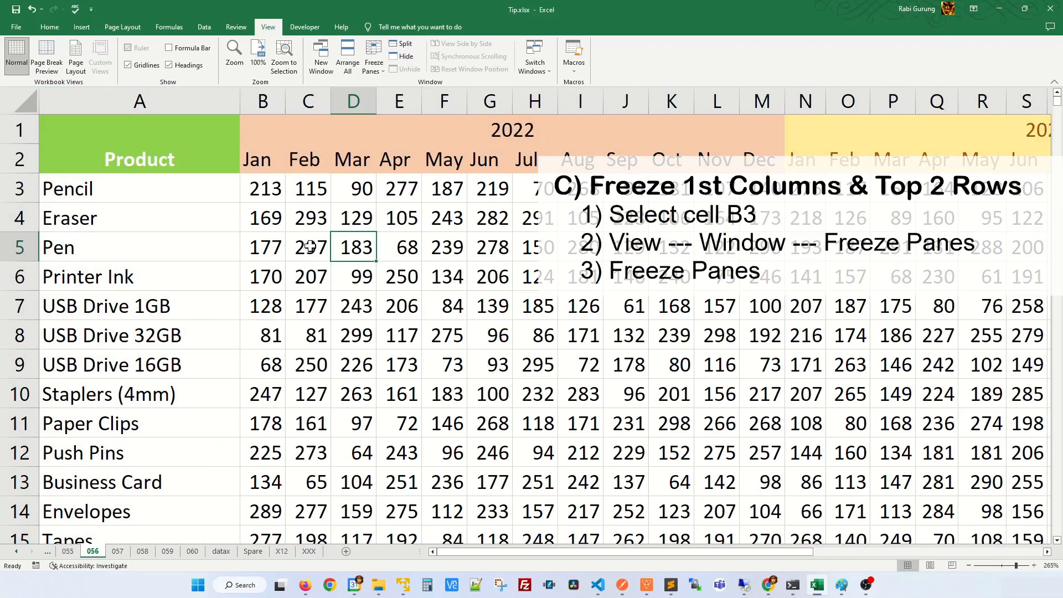
left_click(262, 188)
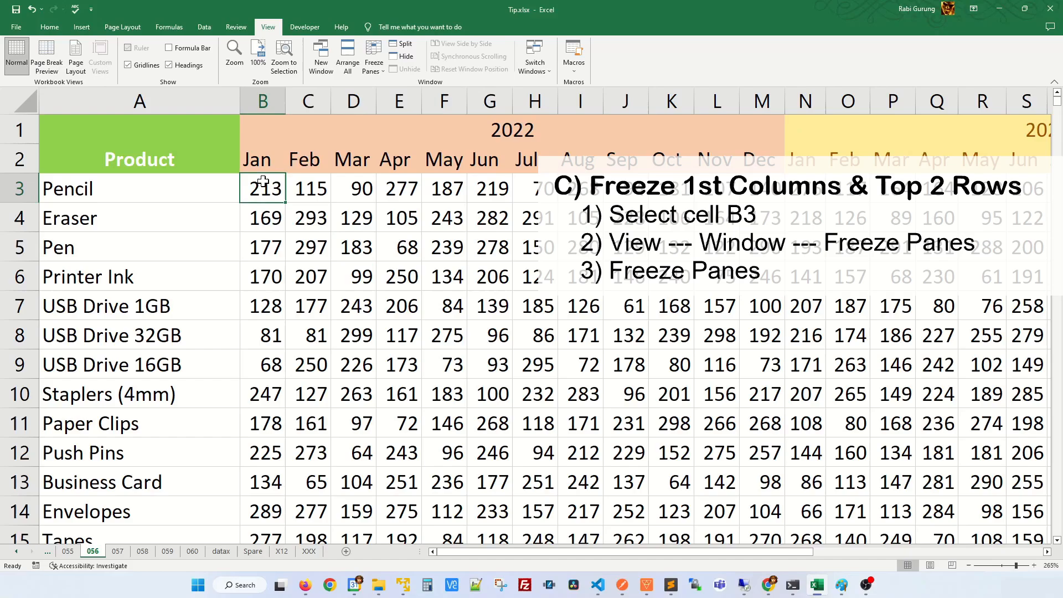
mouse_move(261, 163)
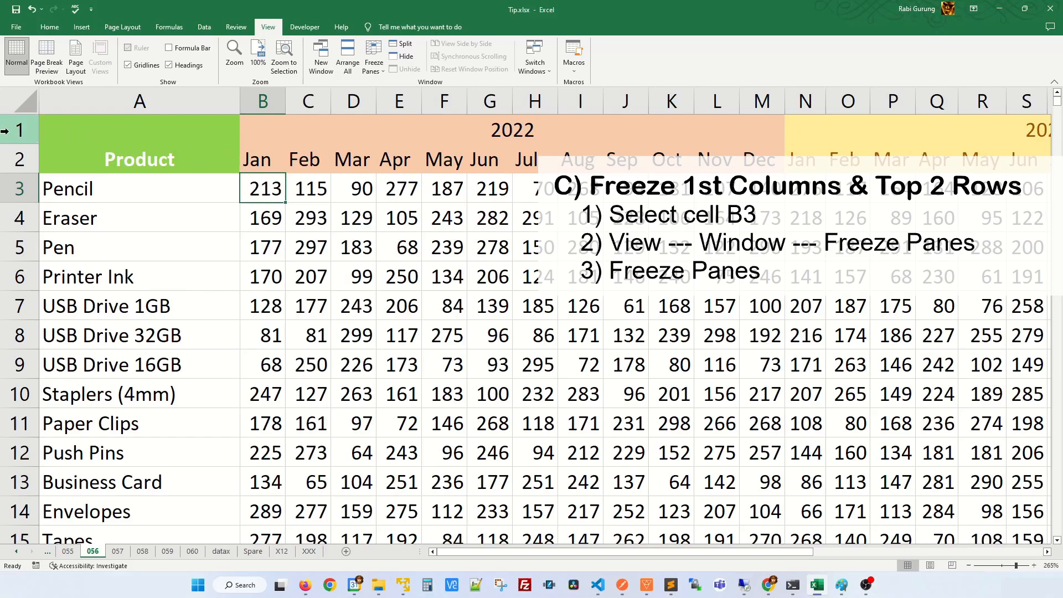
left_click(139, 100)
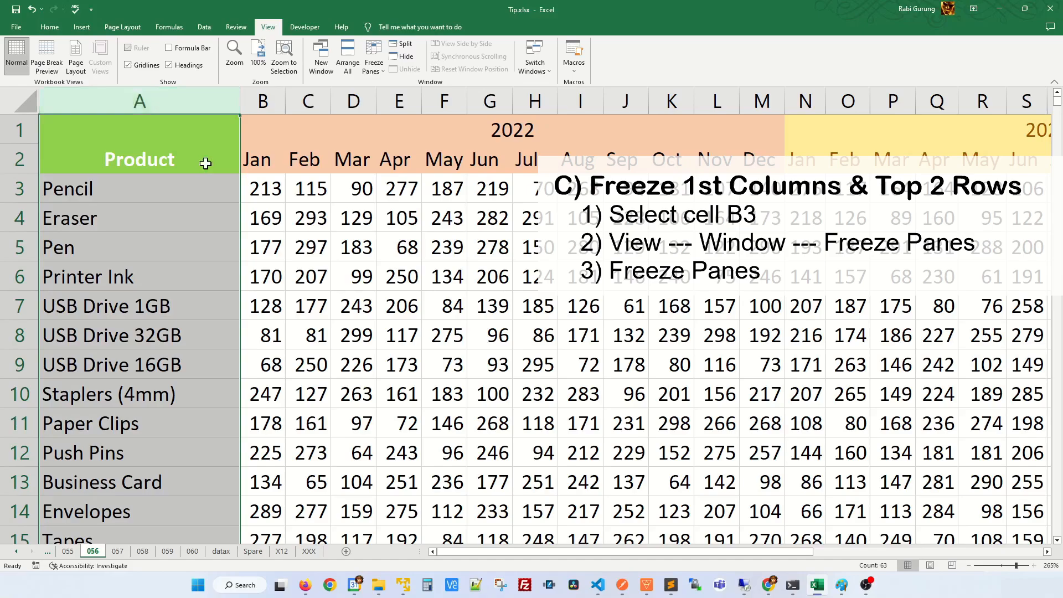
left_click(263, 187)
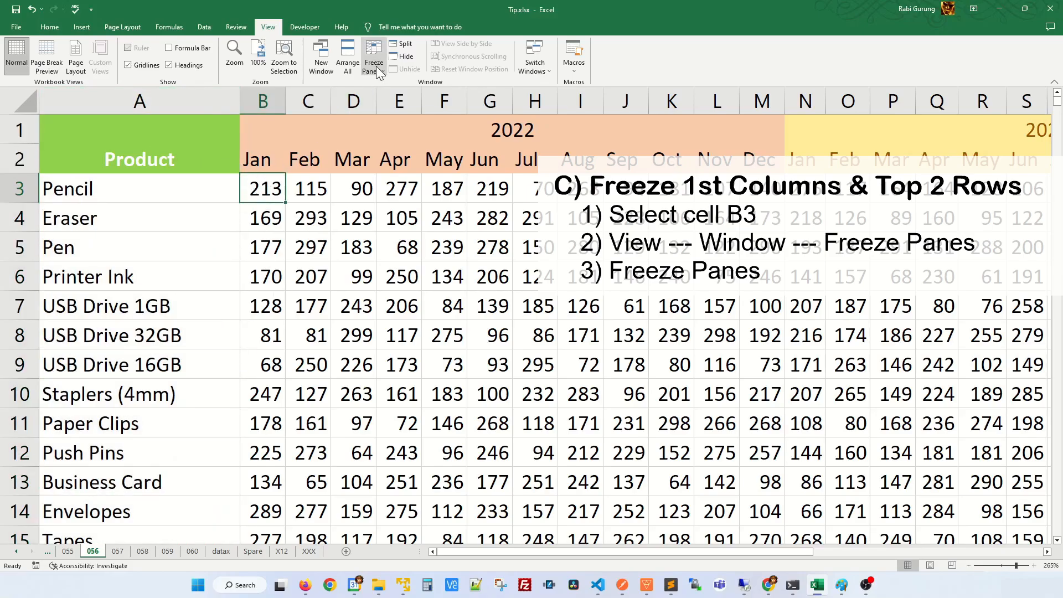
Step: Freeze the rows above and column left of B3, then scroll down to verify
left_click(374, 57)
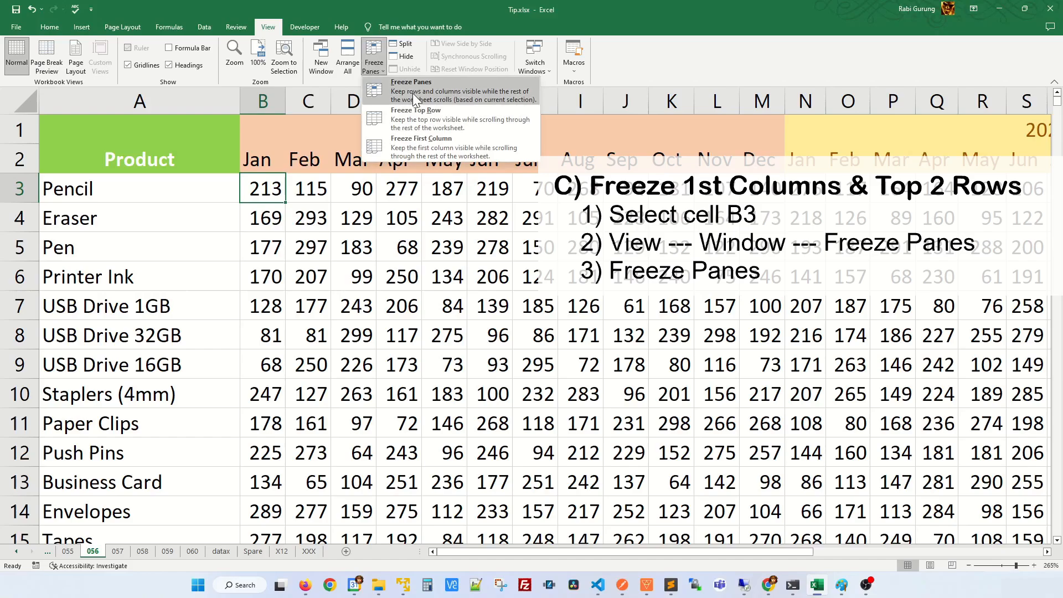
left_click(412, 91)
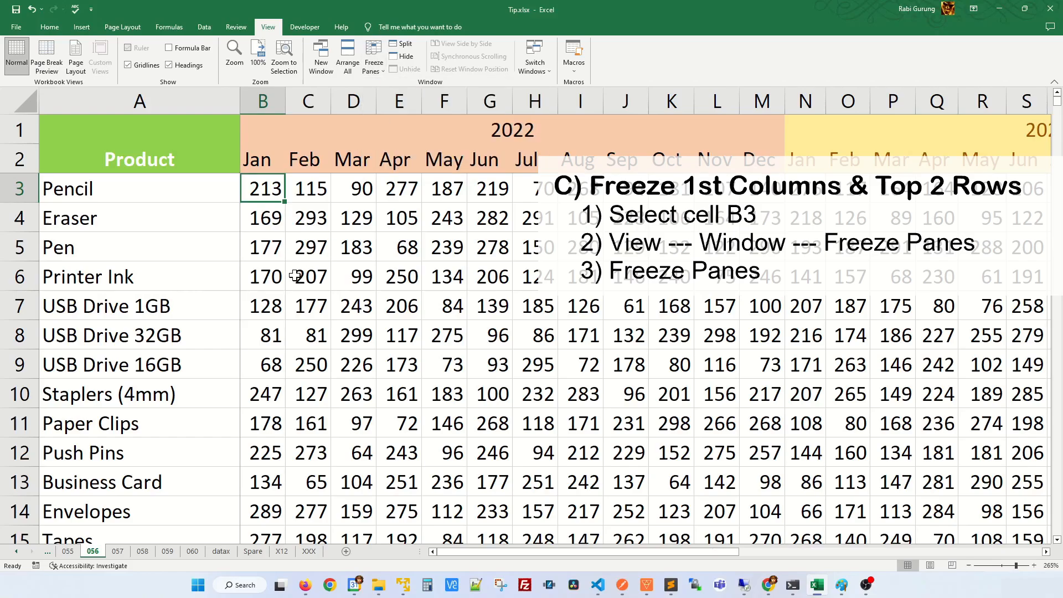
left_click(308, 276)
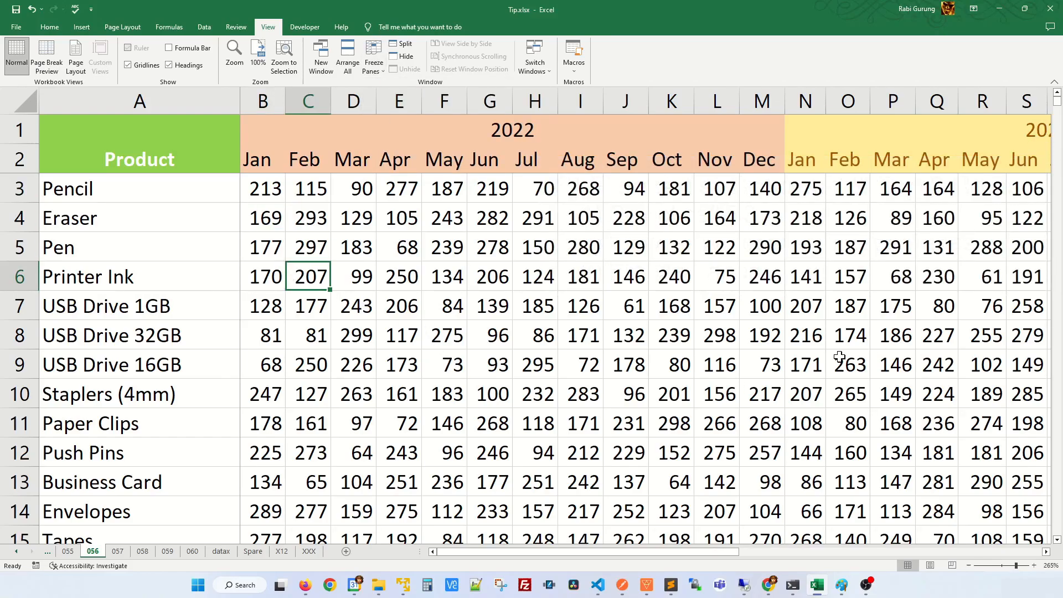
scroll("down", 3)
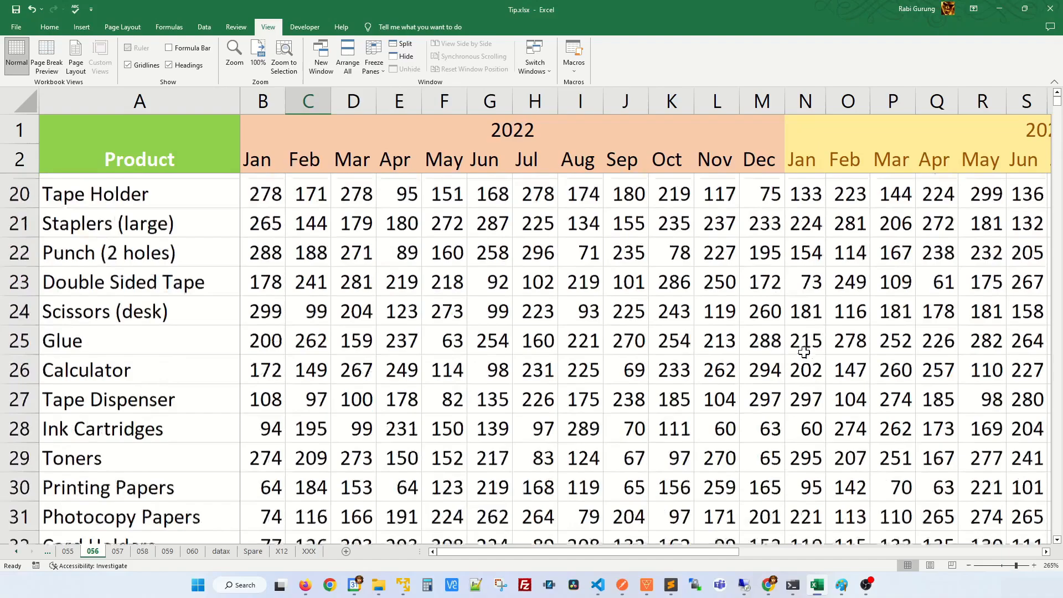